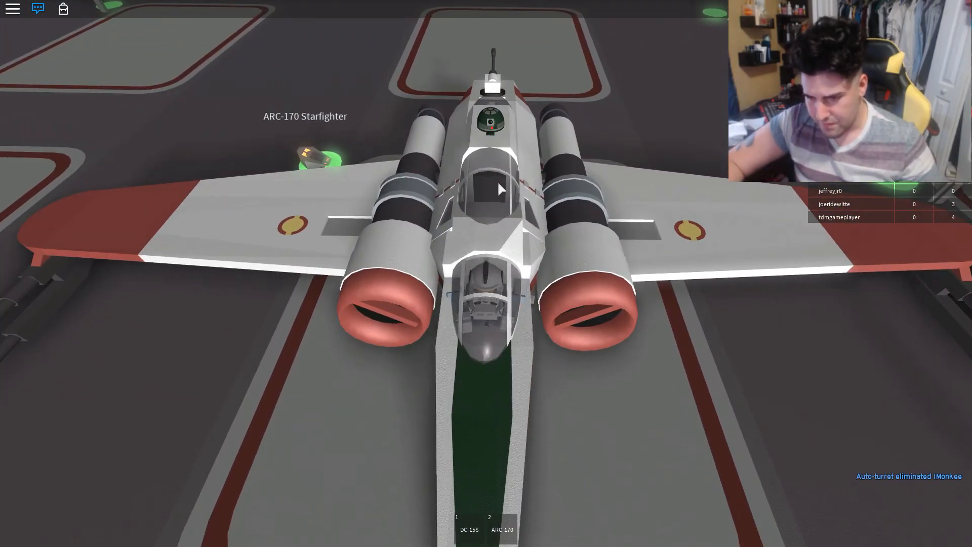
Board the parked ARC-170 Starfighter and launch it from the hangar into space.
{"action": "left_click", "coordinate": [503, 529]}
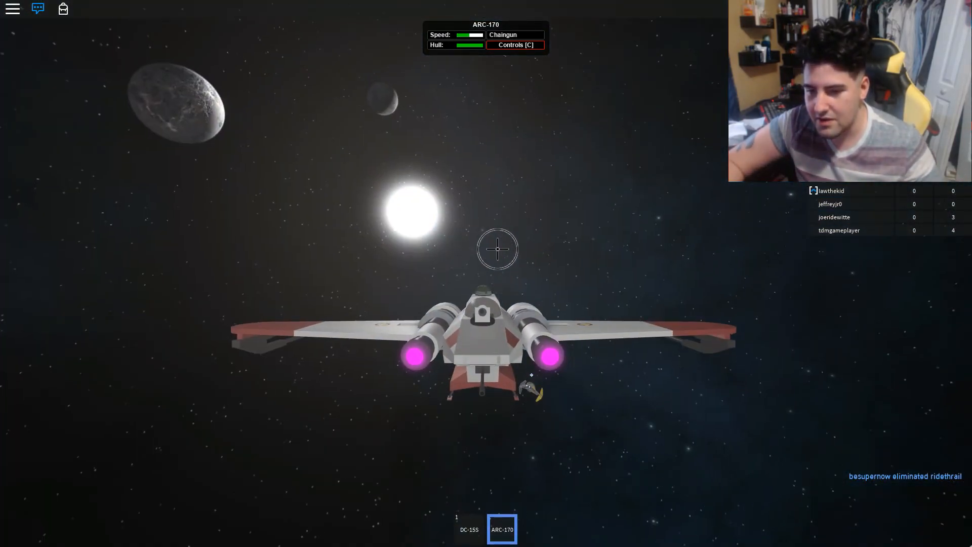
{"action": "mouse_move", "coordinate": [541, 430]}
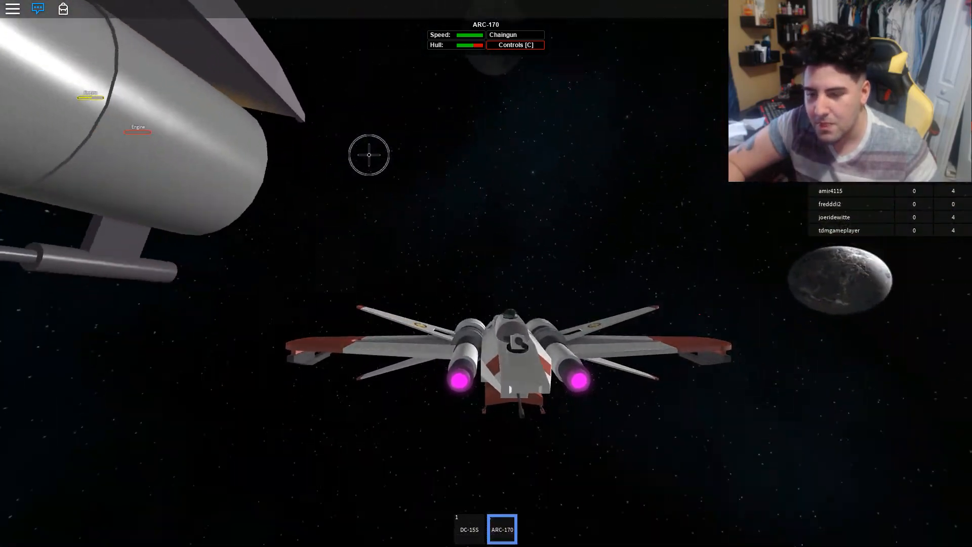
Show the ARC-170 flight-controls reference while flying past the planet.
{"action": "left_click", "coordinate": [515, 44]}
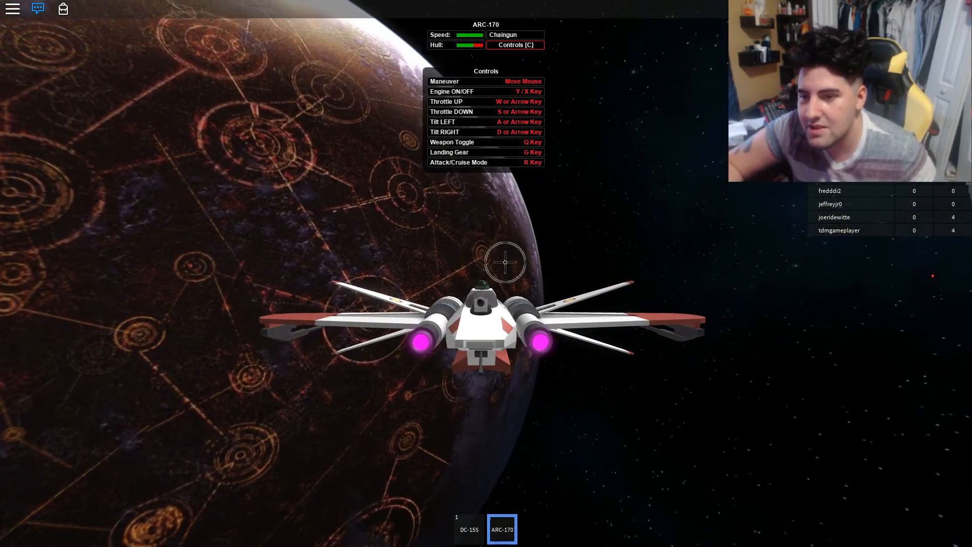
{"action": "mouse_move", "coordinate": [520, 251]}
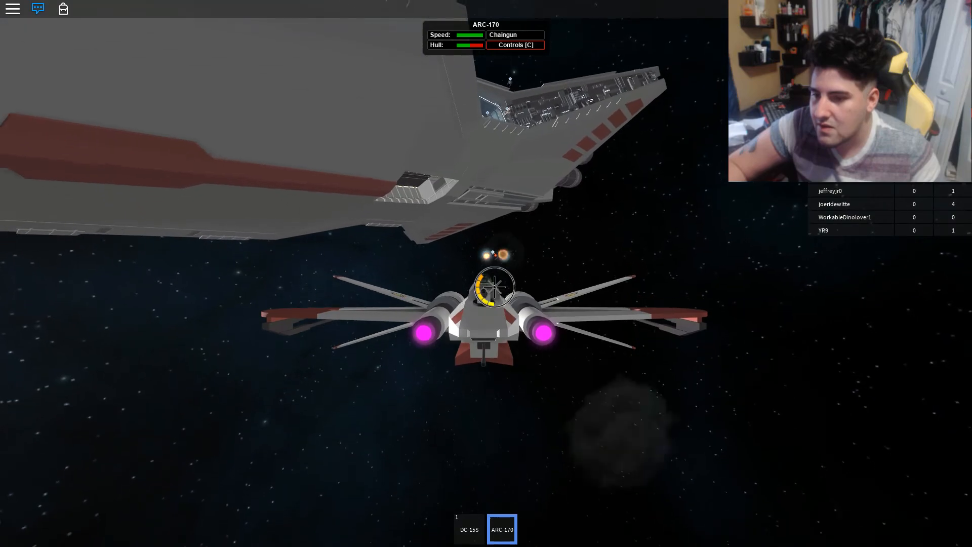
{"action": "mouse_move", "coordinate": [486, 292]}
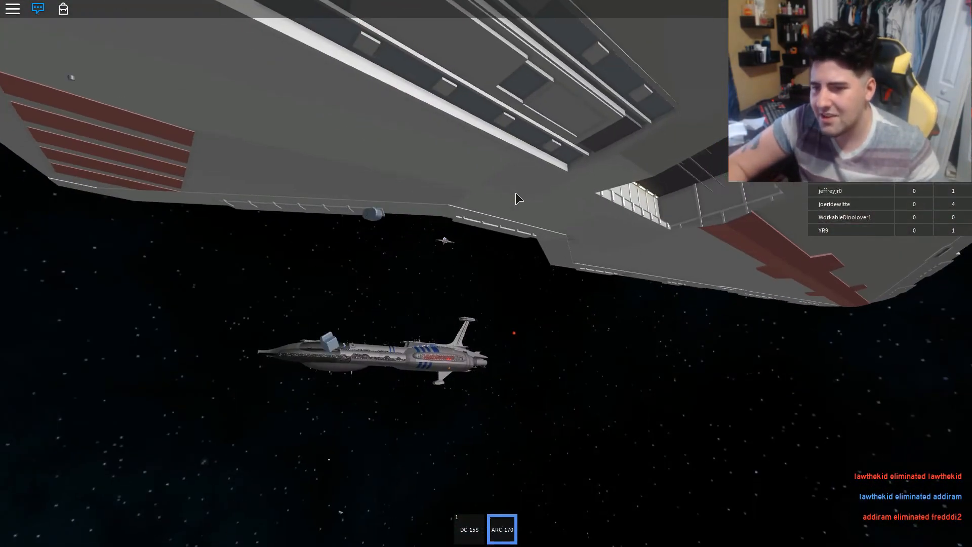
{"action": "mouse_move", "coordinate": [435, 192]}
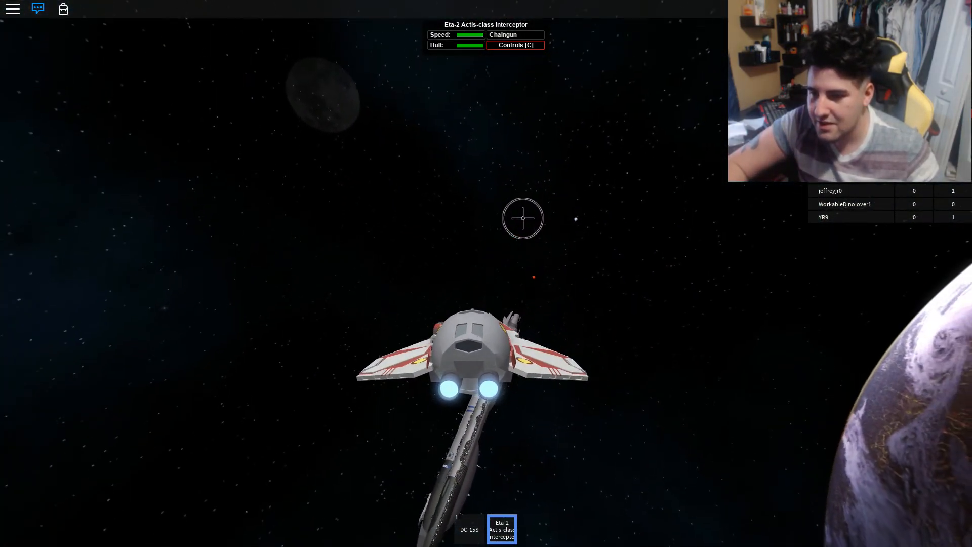
Show the controls list and steer the Eta-2 interceptor in behind the capital ship.
{"action": "left_click", "coordinate": [516, 44]}
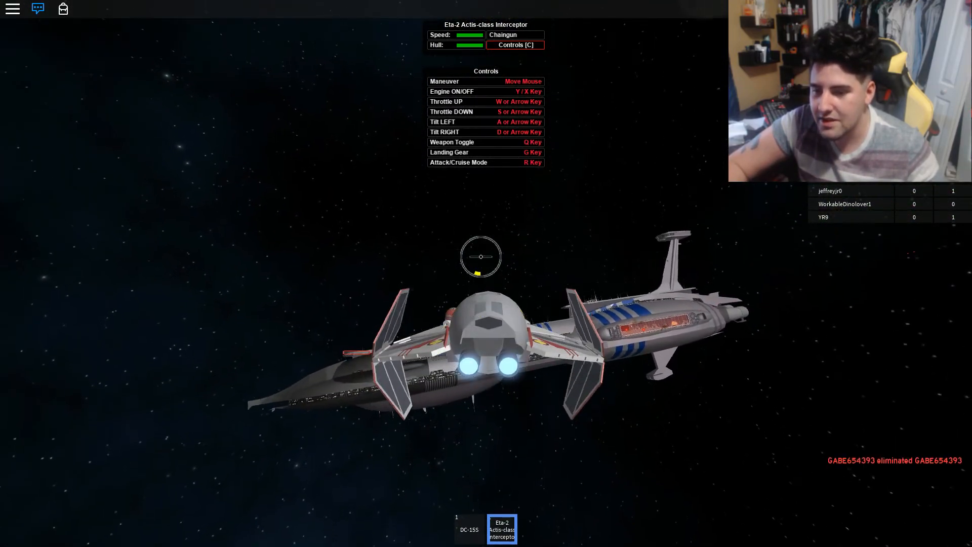
{"action": "mouse_move", "coordinate": [526, 276]}
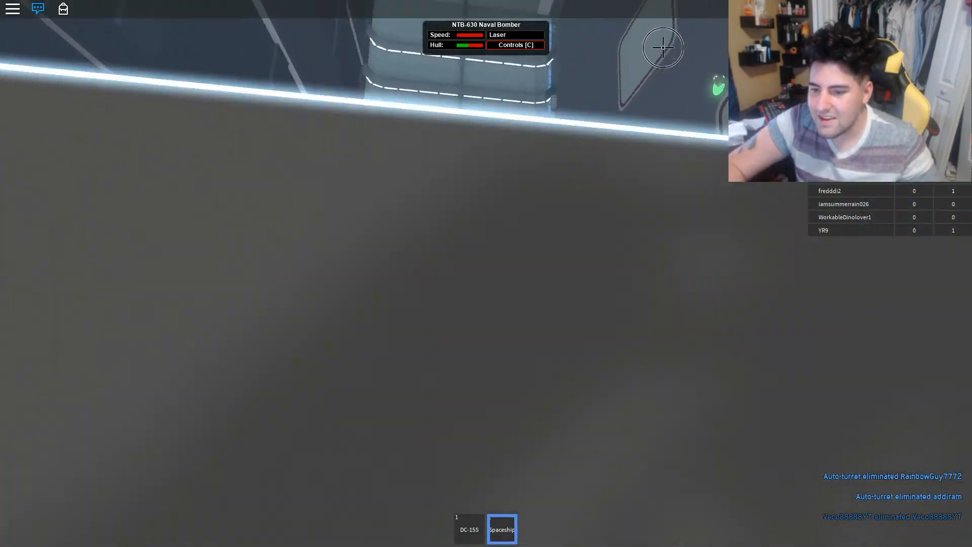
{"action": "mouse_move", "coordinate": [496, 178]}
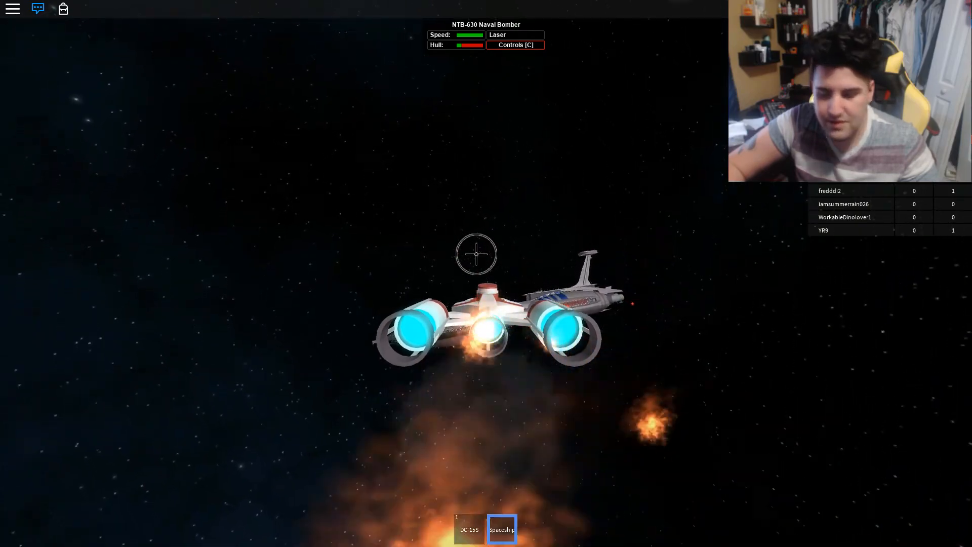
Show the controls list while flying the NTB-630 bomber toward the capital ship.
{"action": "left_click", "coordinate": [516, 45]}
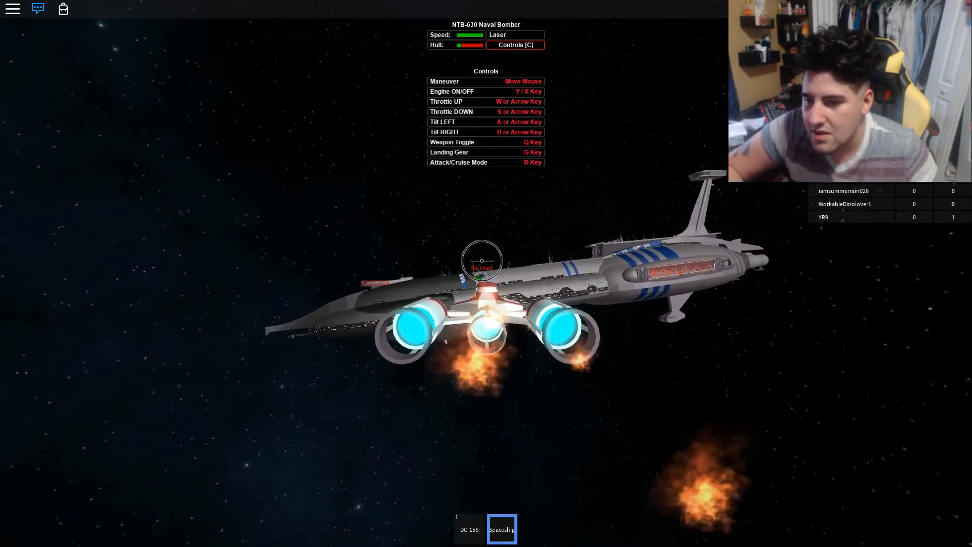
{"action": "mouse_move", "coordinate": [565, 263]}
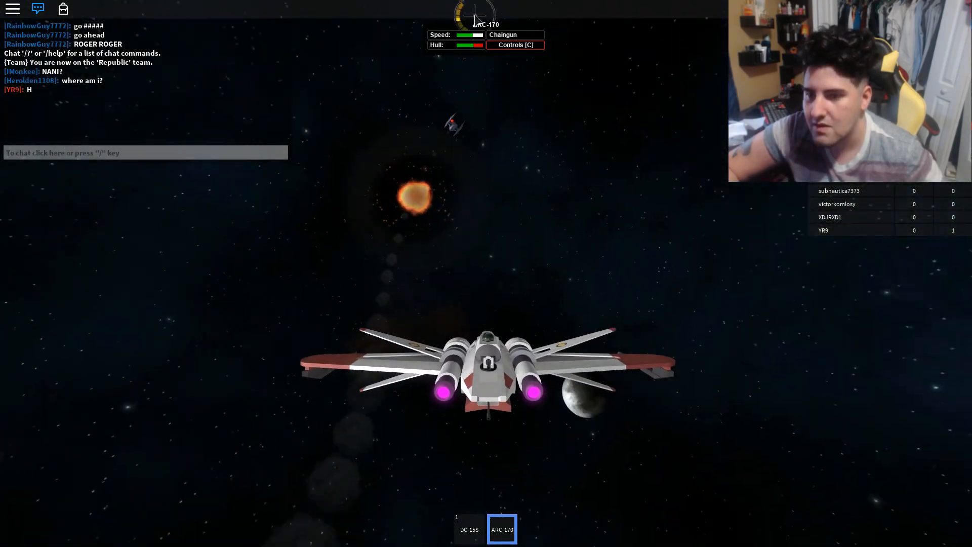
Show the controls list while flying the Republic ARC-170 into the battle.
{"action": "left_click", "coordinate": [514, 44]}
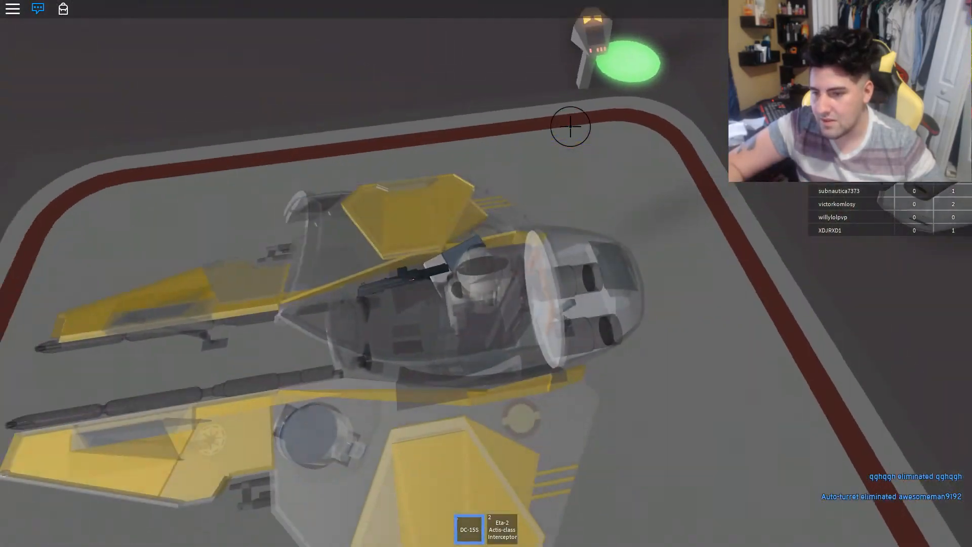
Select the Eta-2 Actis-class interceptor in the hotbar and board it.
{"action": "left_click", "coordinate": [501, 529]}
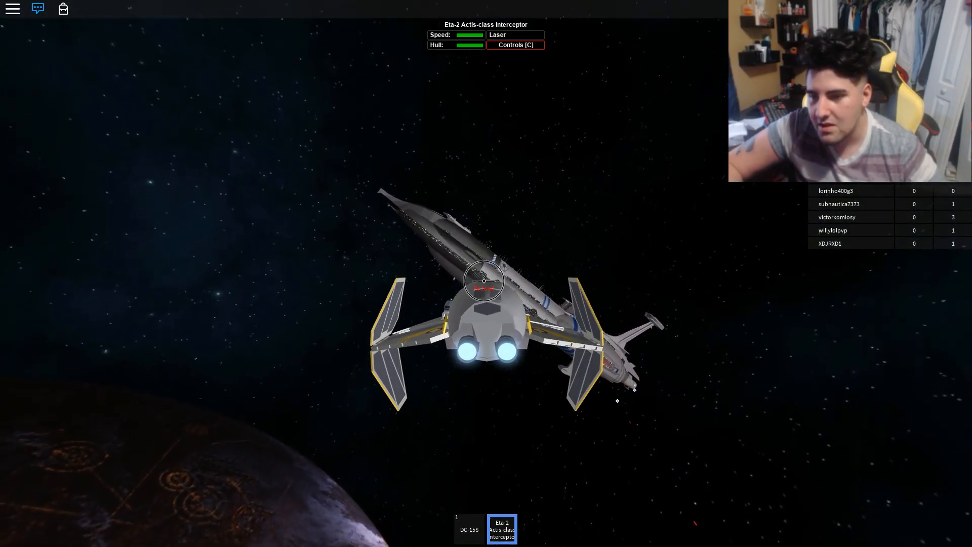
{"action": "mouse_move", "coordinate": [583, 231]}
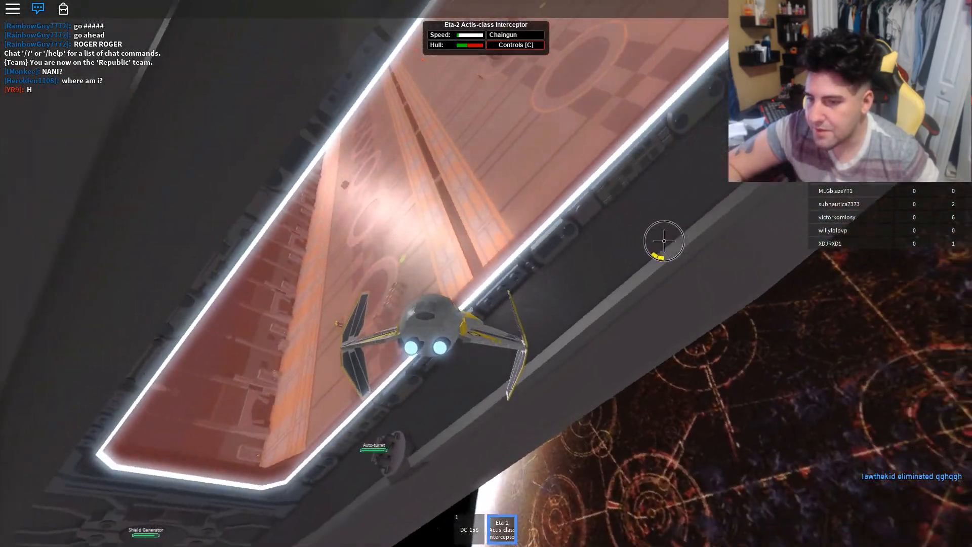
{"action": "mouse_move", "coordinate": [513, 241]}
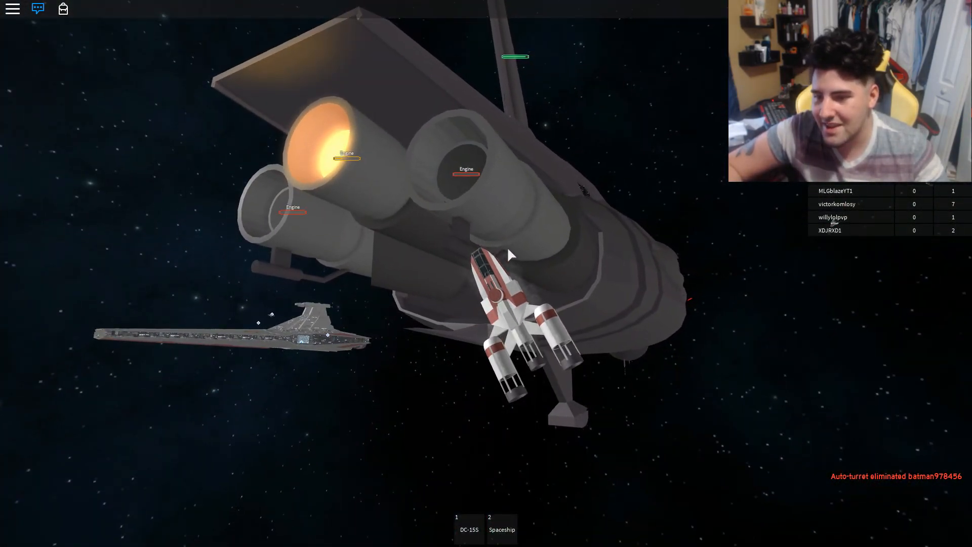
Equip the Spaceship tool to bring out the NTB-630 bomber near the engines.
{"action": "left_click", "coordinate": [502, 529]}
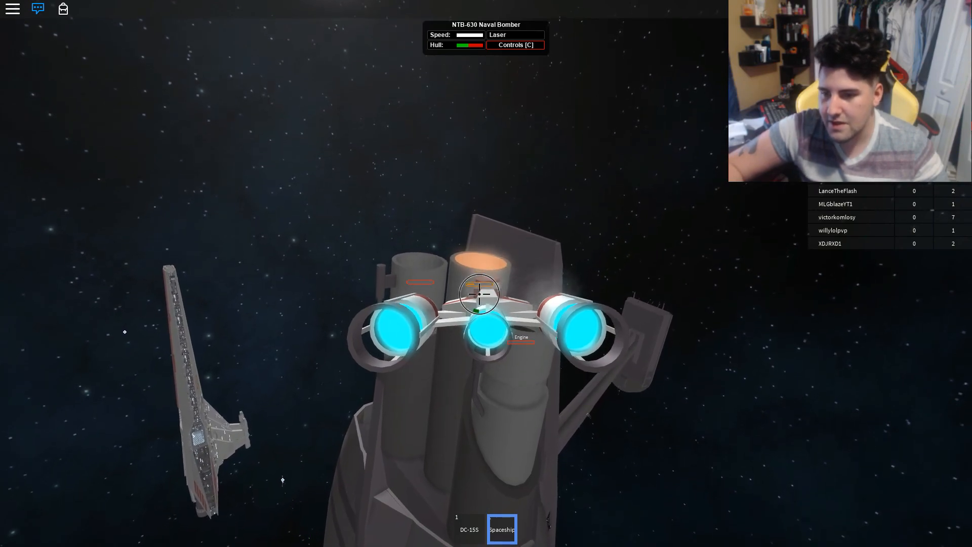
{"action": "mouse_move", "coordinate": [485, 279]}
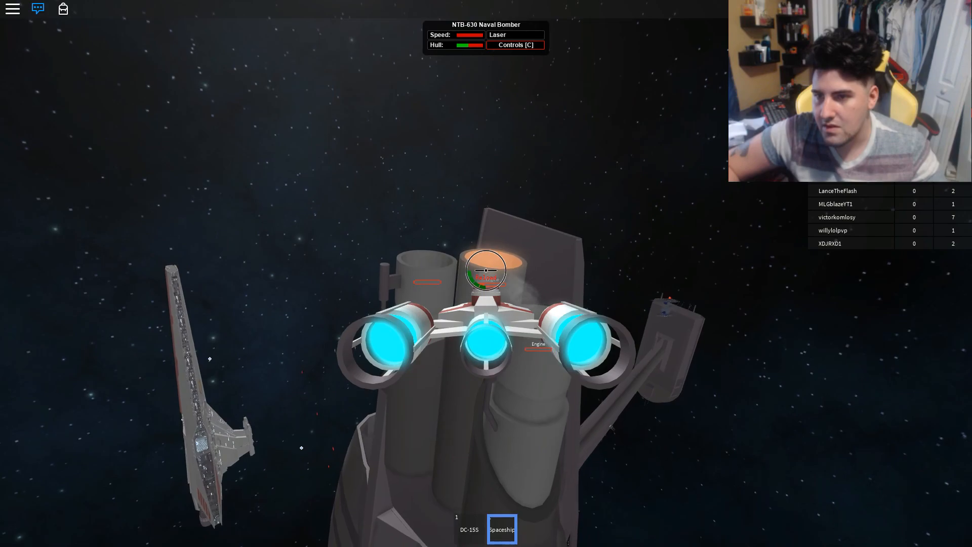
Show the controls list while lining the NTB-630 bomber up on a capital-ship engine.
{"action": "left_click", "coordinate": [515, 45]}
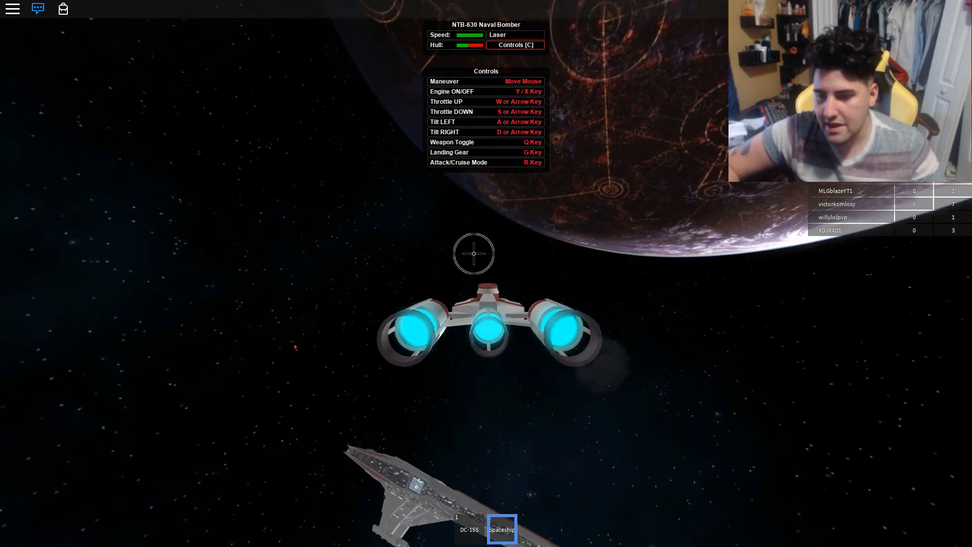
{"action": "mouse_move", "coordinate": [437, 226]}
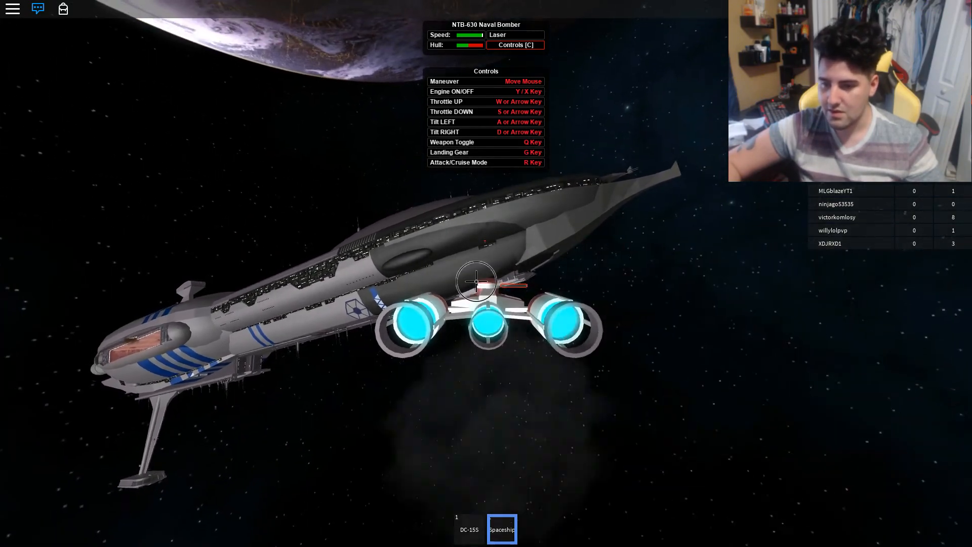
{"action": "mouse_move", "coordinate": [406, 167]}
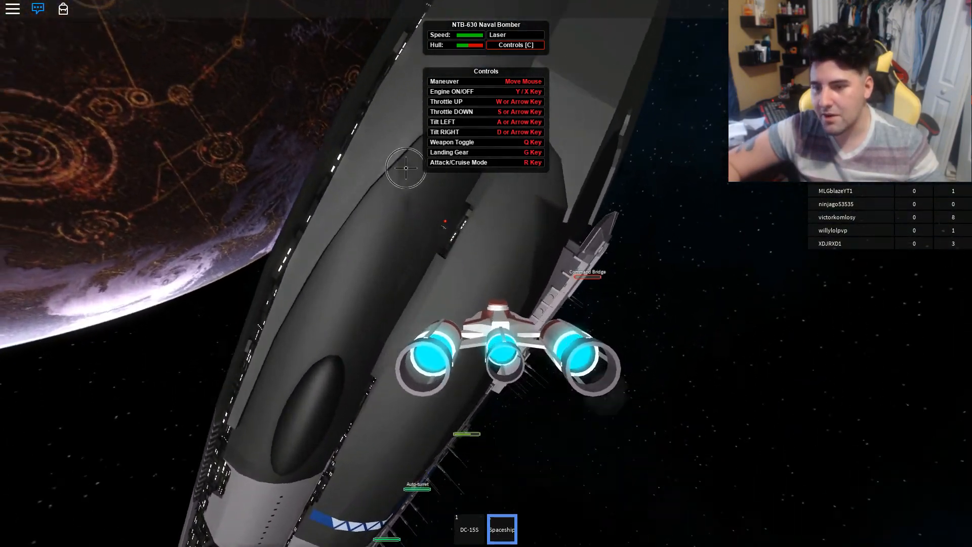